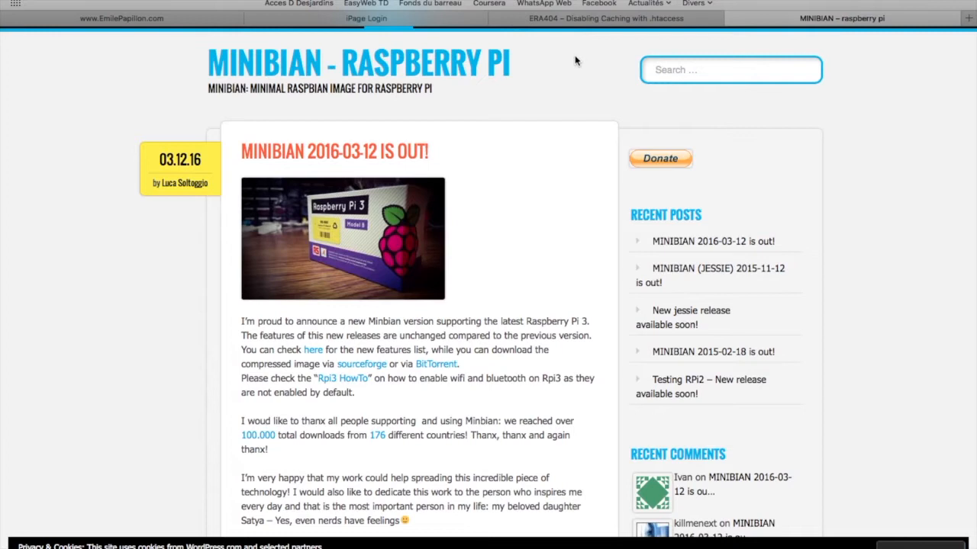
mouse_move(261, 144)
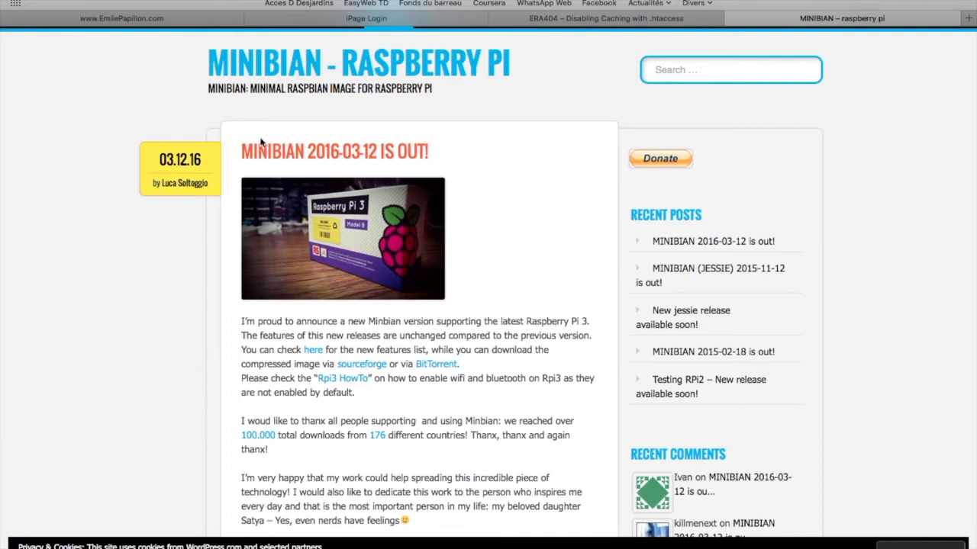
scroll(down, 3)
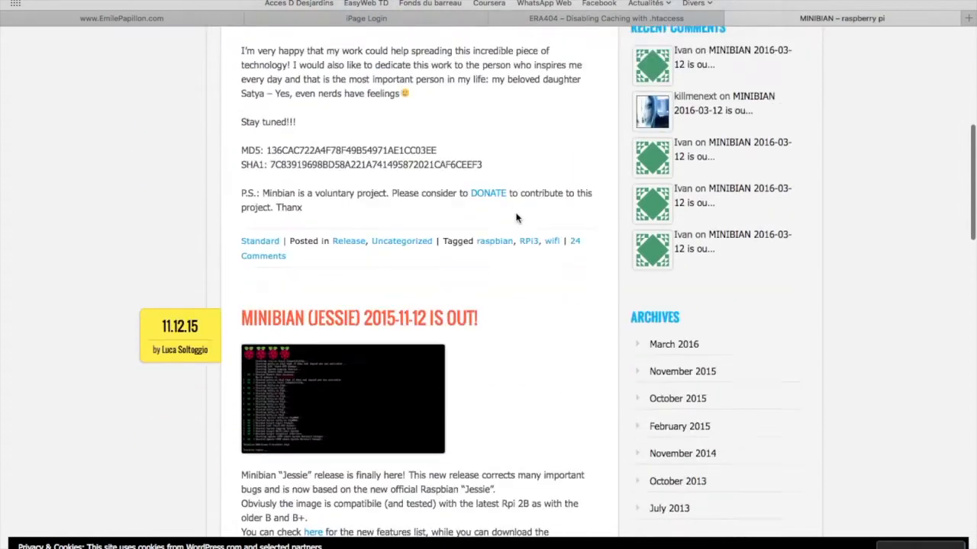
scroll(down, 3)
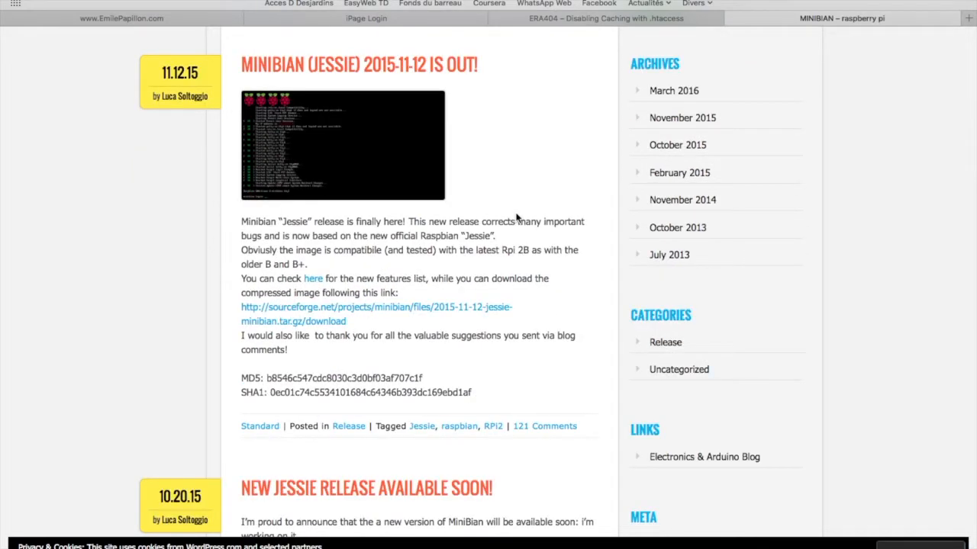
mouse_move(537, 191)
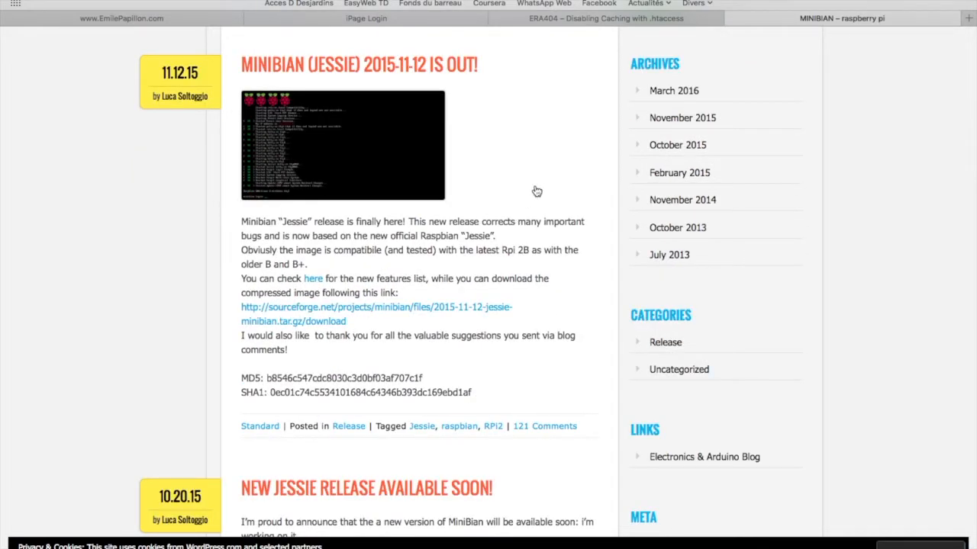
mouse_move(419, 184)
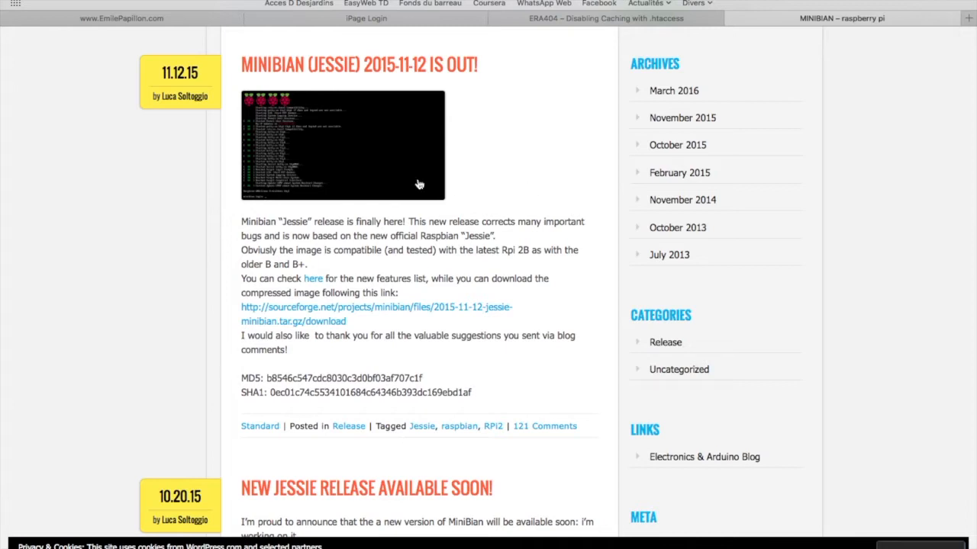
mouse_move(357, 291)
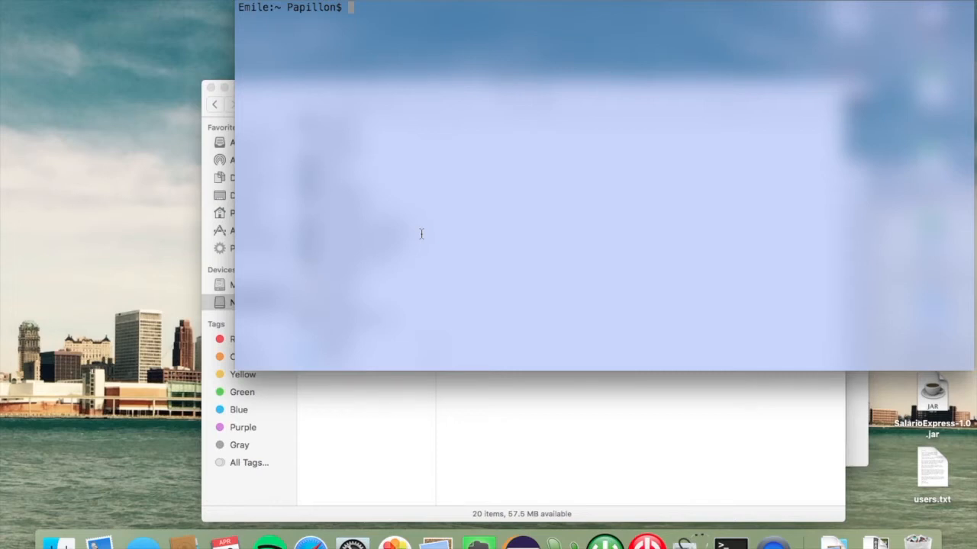
text(diskutil)
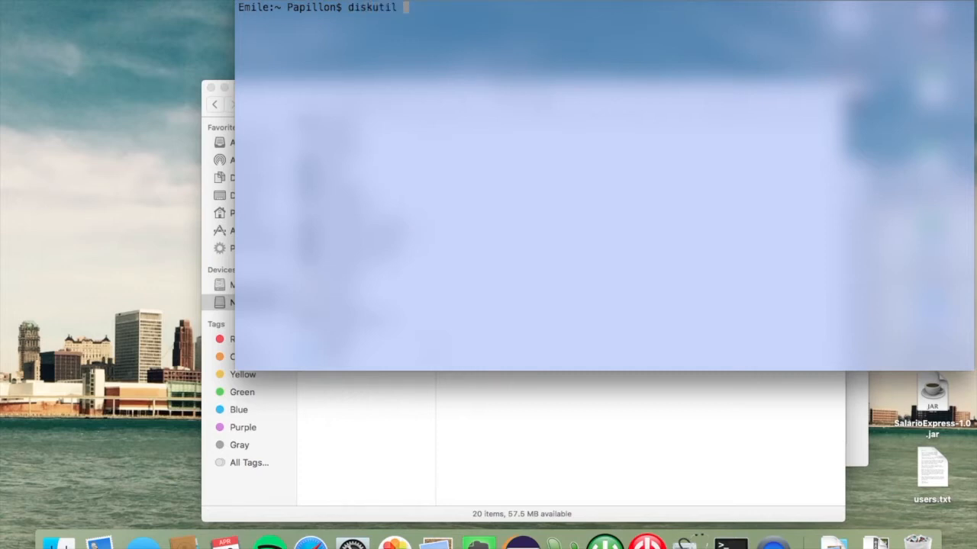
text(list)
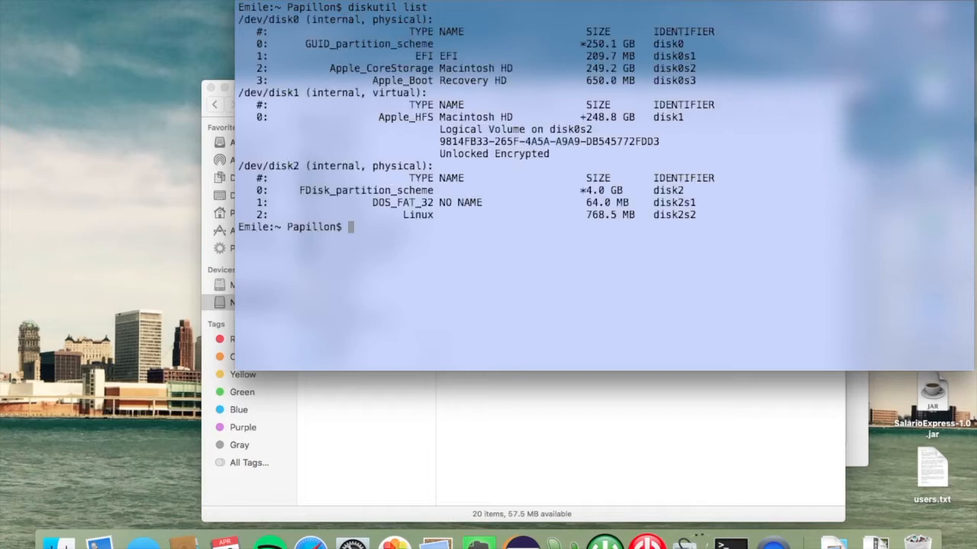
mouse_move(712, 182)
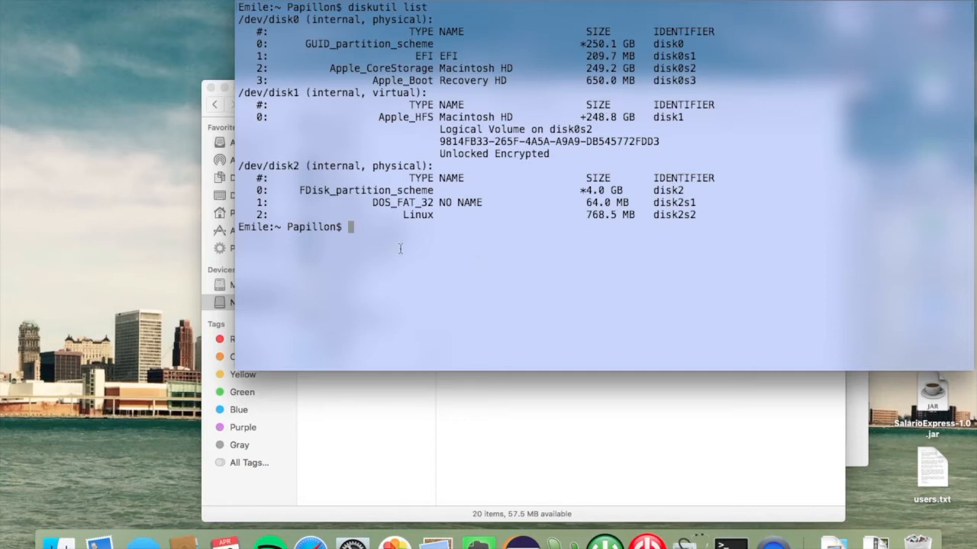
text(diskutil e)
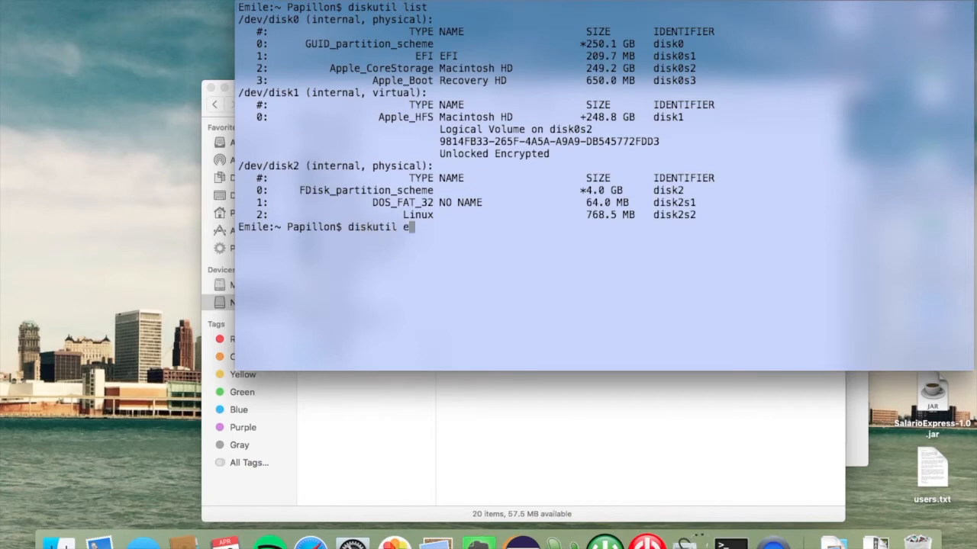
text(rase)
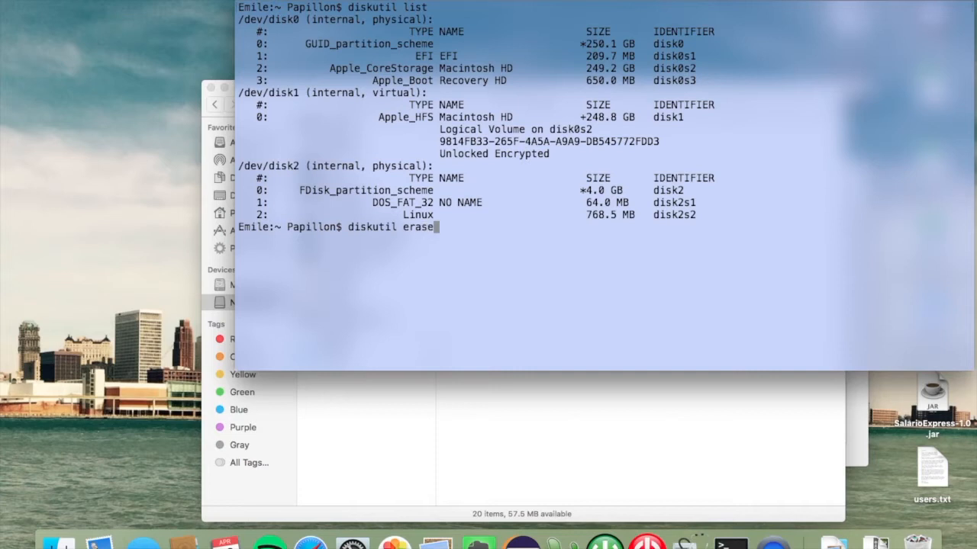
text(Disk free non)
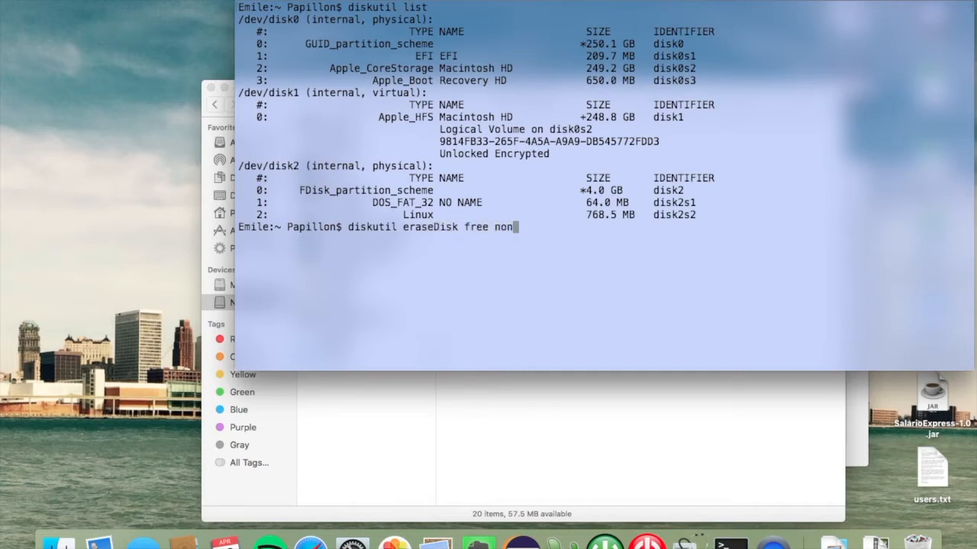
text(ame)
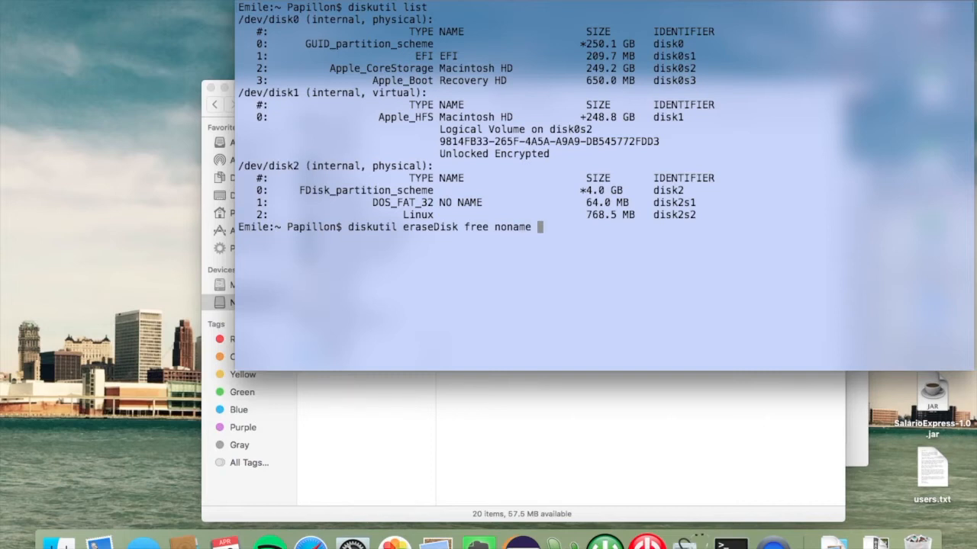
text(/dev/)
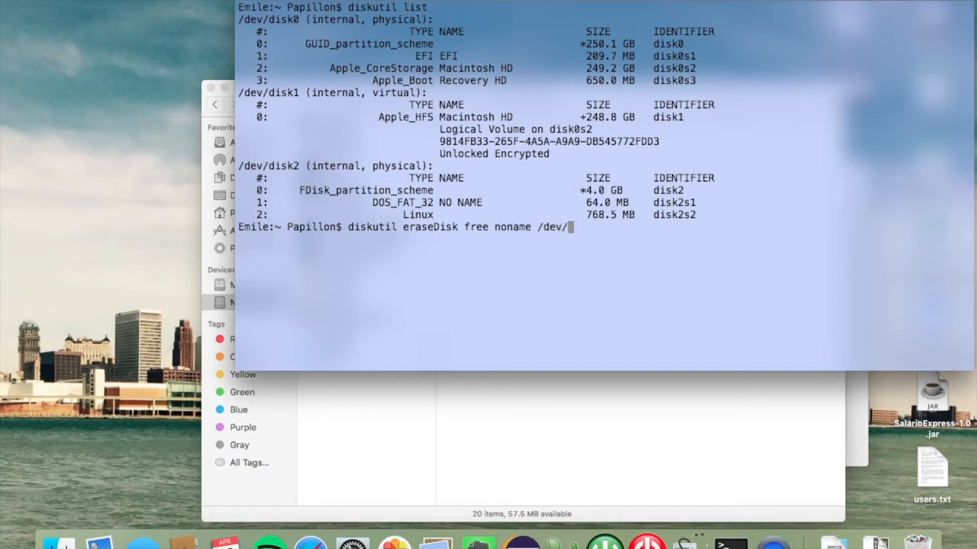
text(dis)
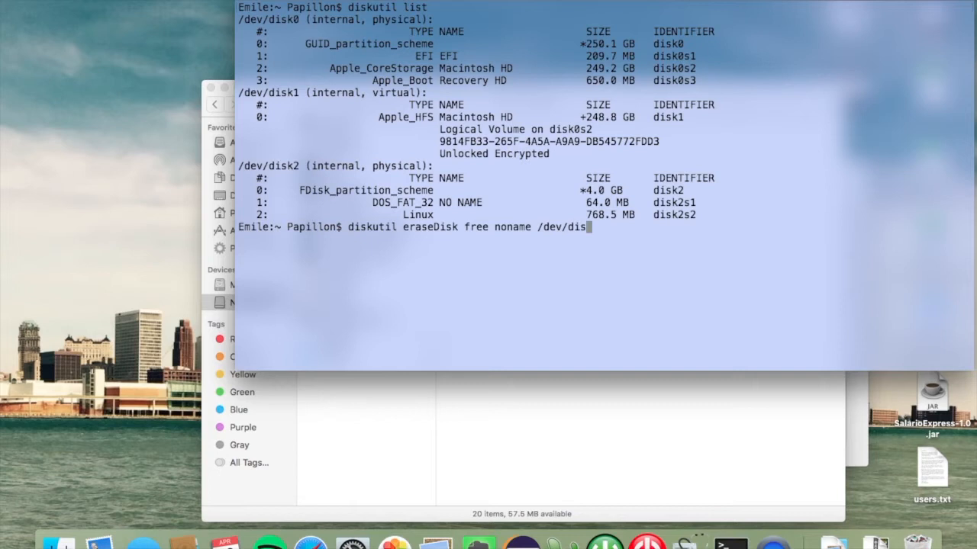
text(k2)
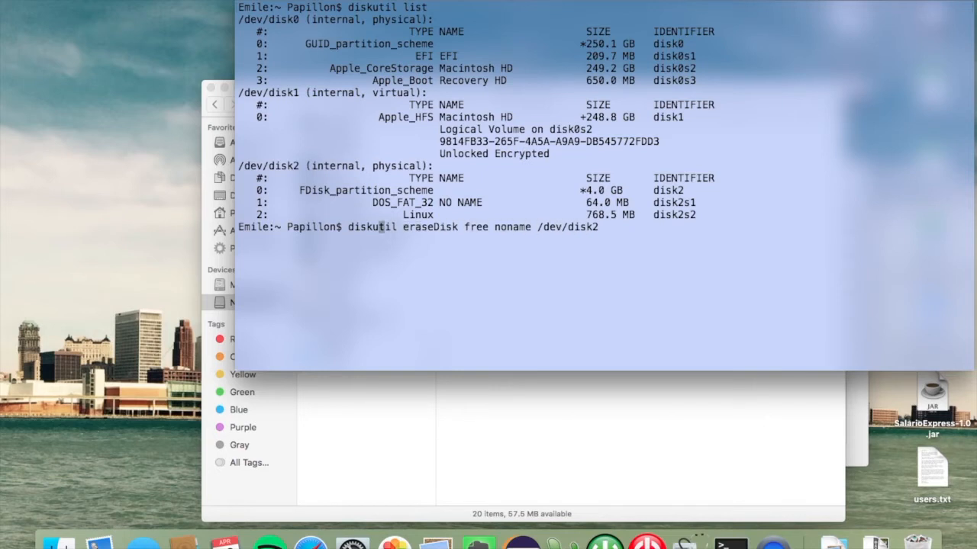
text(sudo)
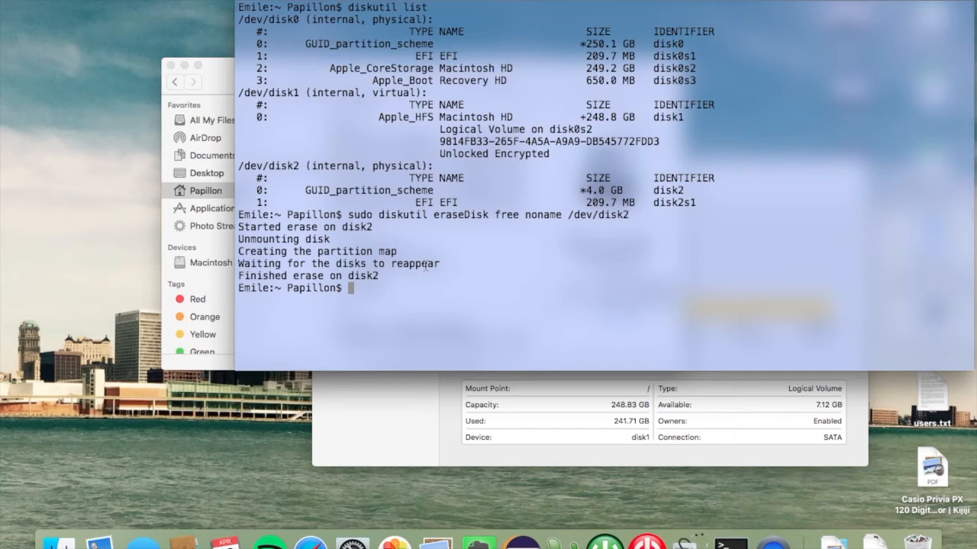
text(sudo)
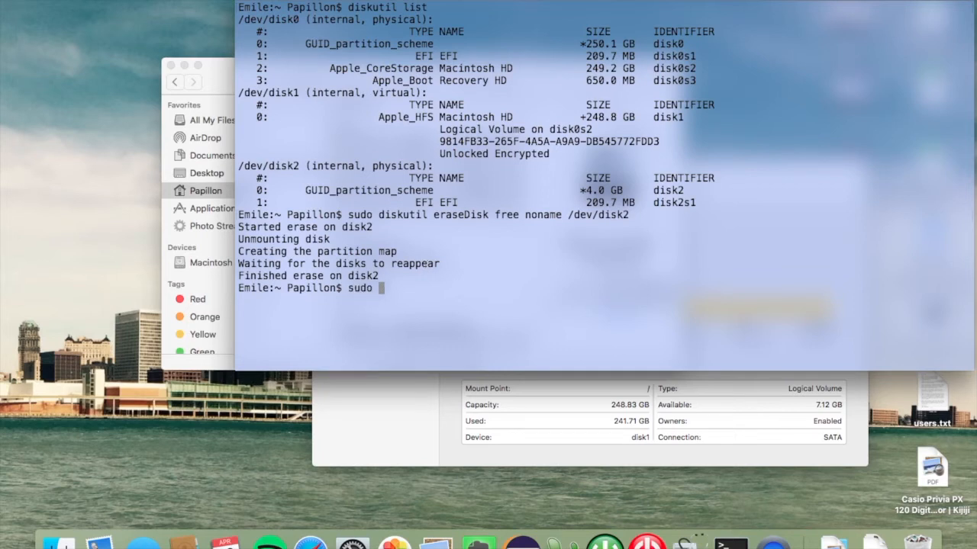
text(dd)
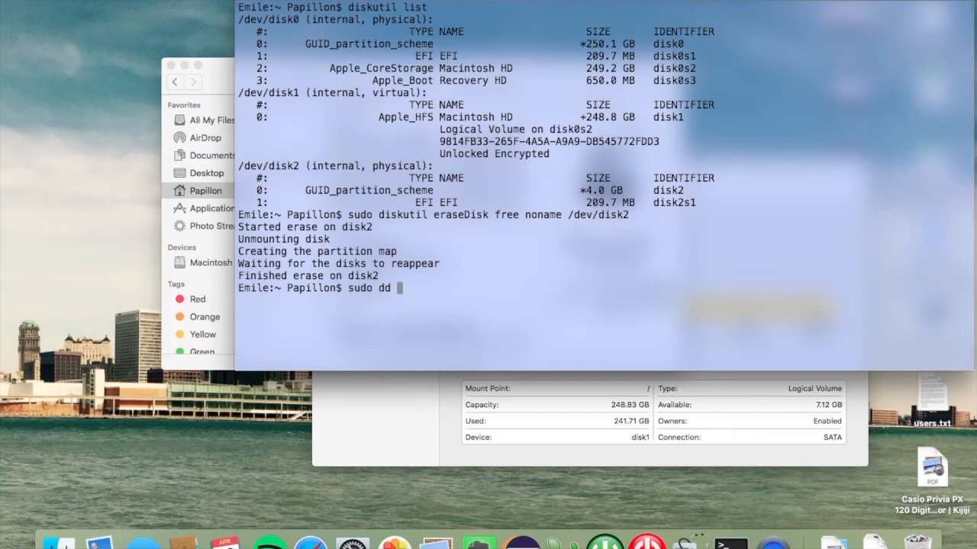
text(bs=1)
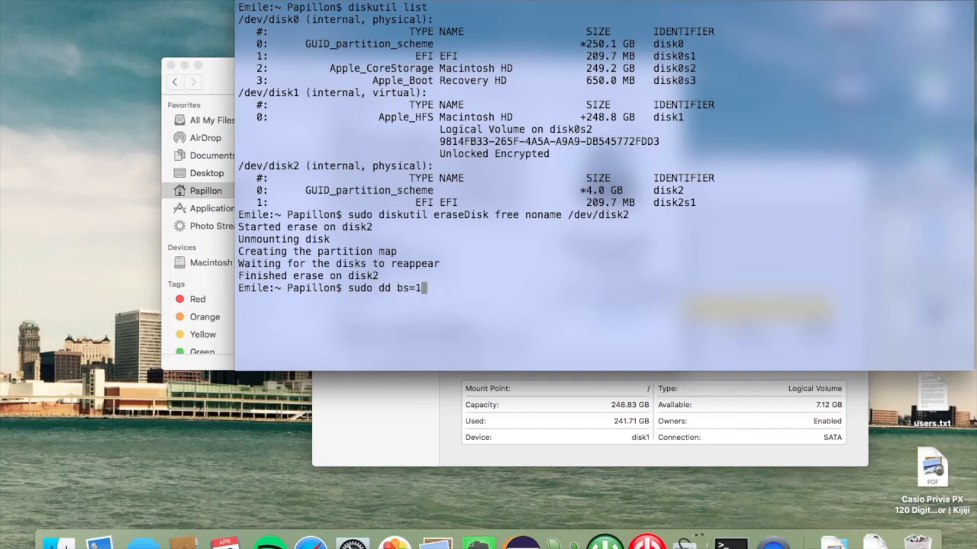
text(m)
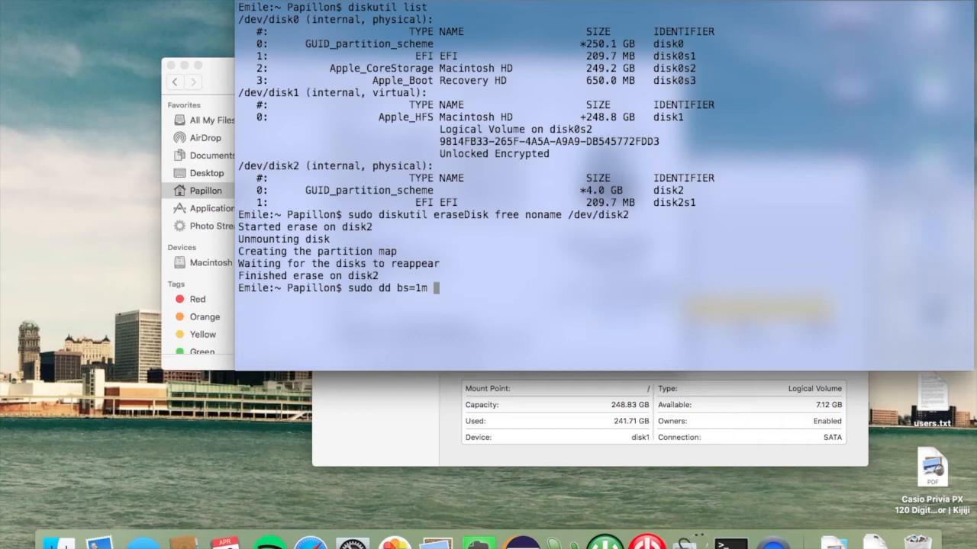
text(if)
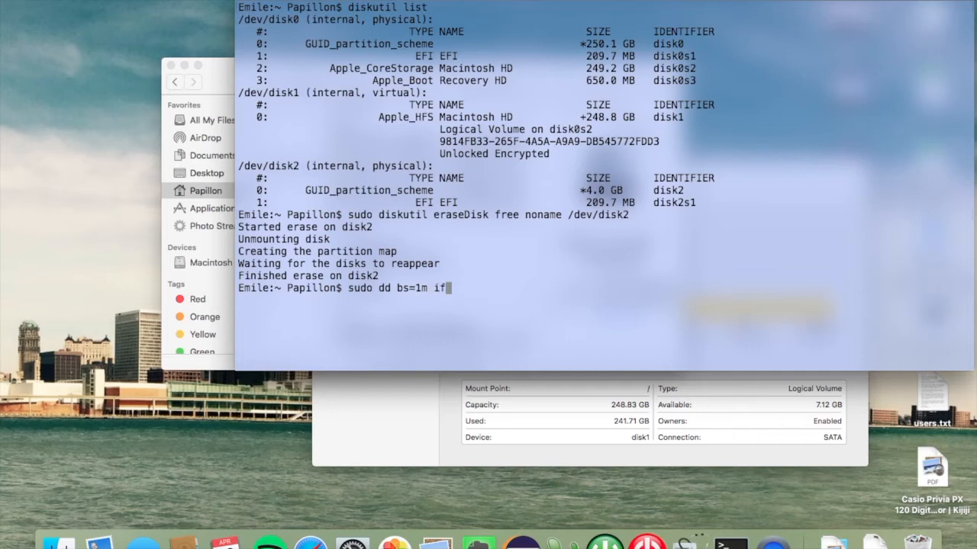
text(=)
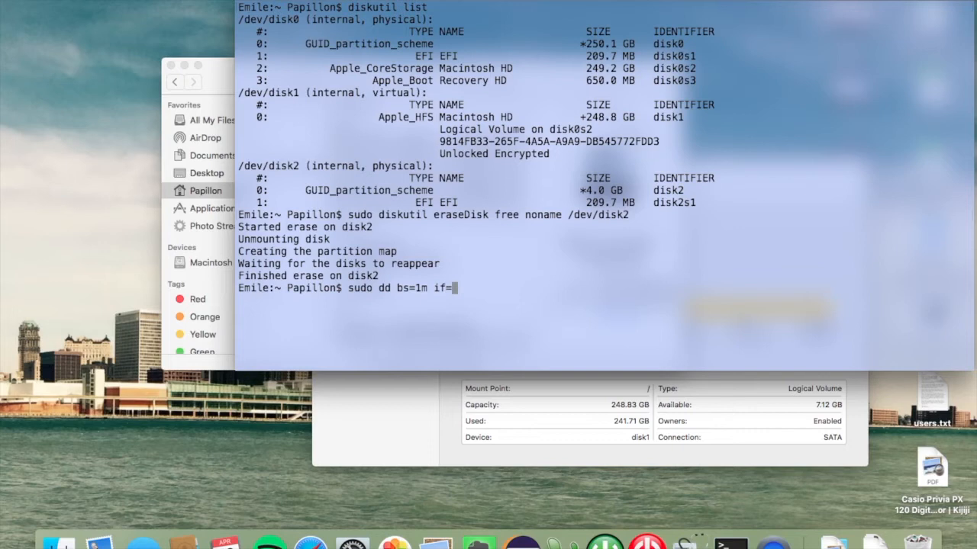
text(~/Do)
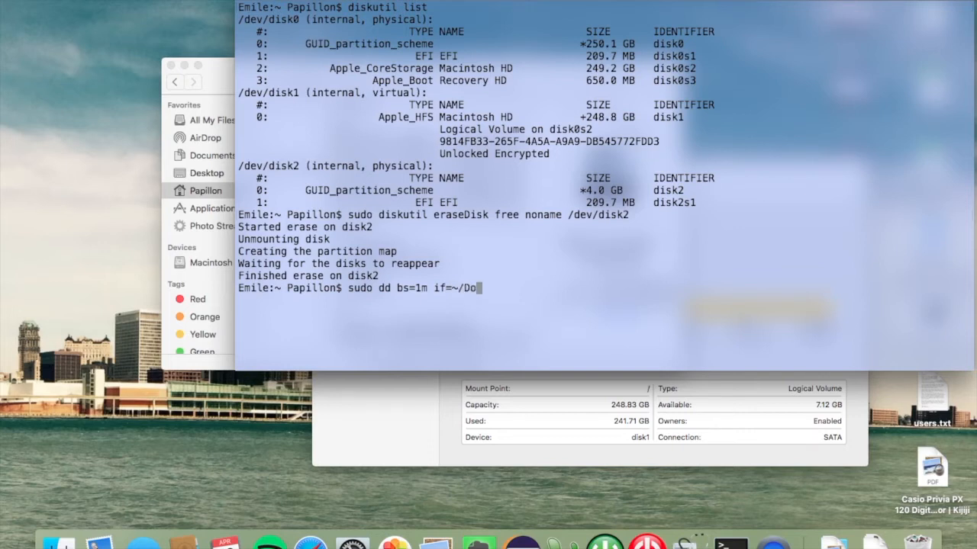
text(wnloads/)
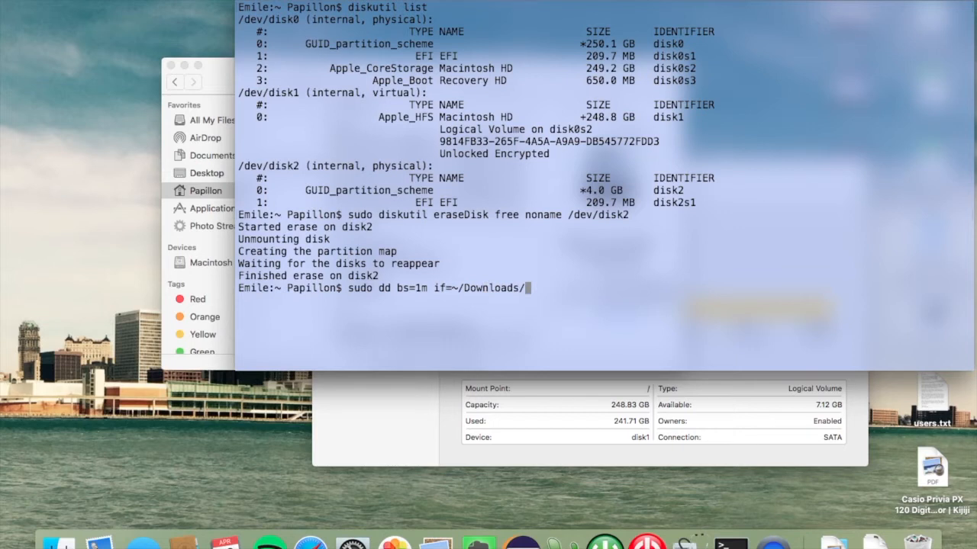
text(2015)
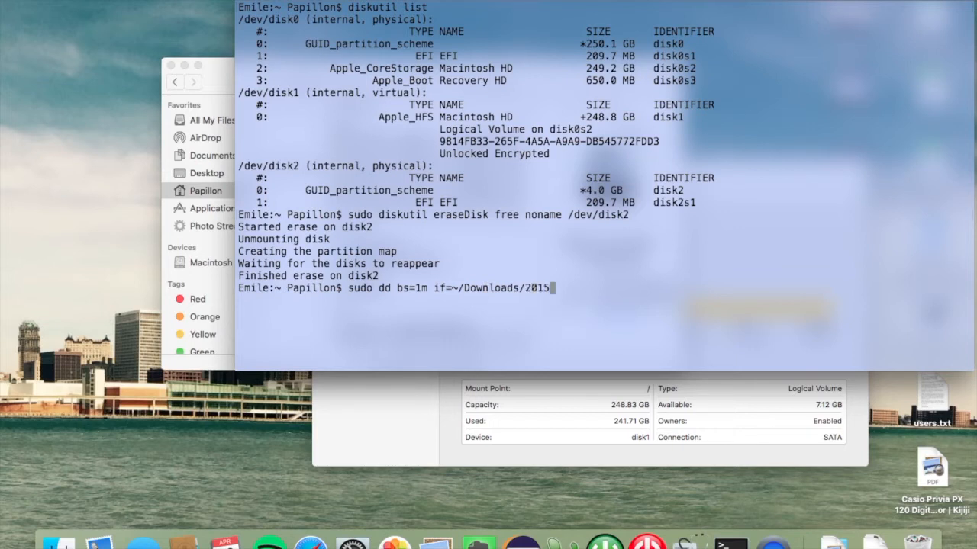
text(-11-12-jessie-minibian.t)
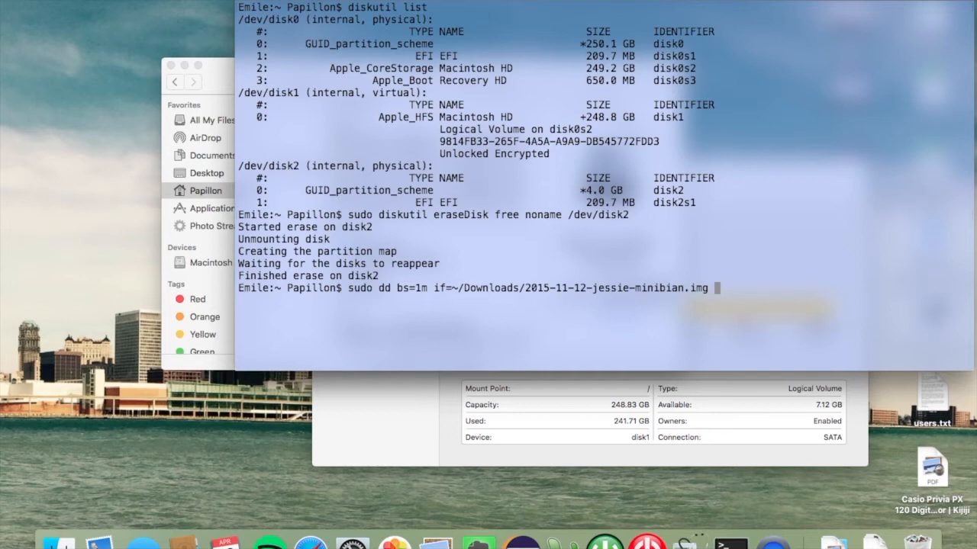
text(of)
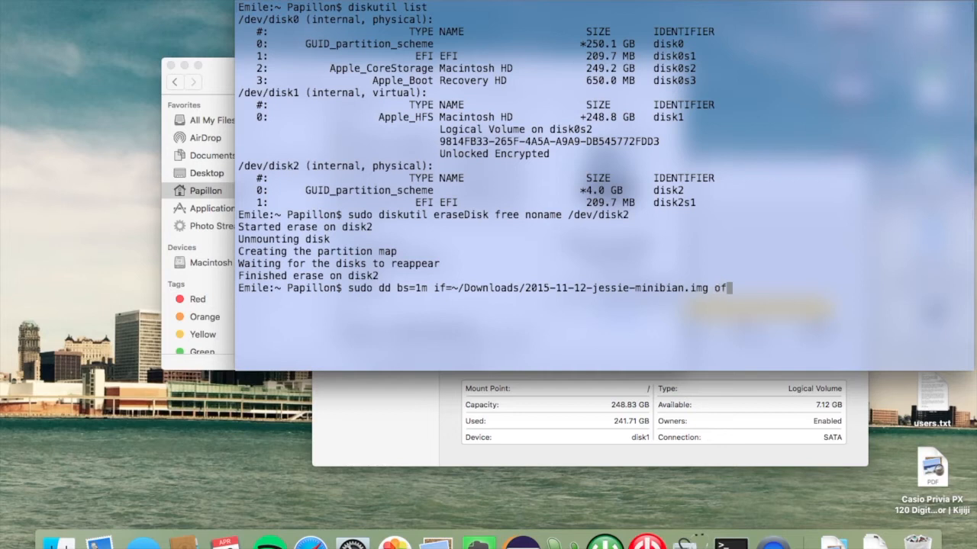
text(/dev/)
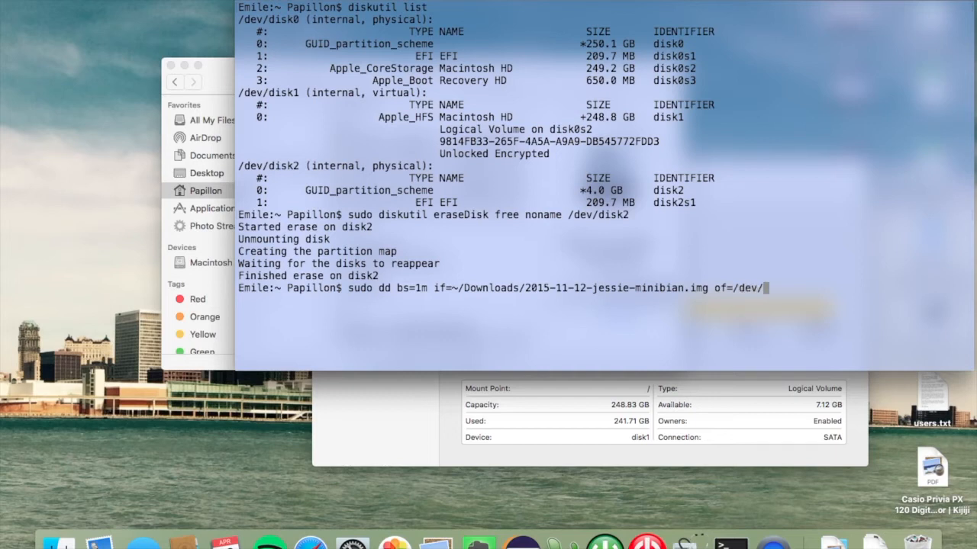
text(dik)
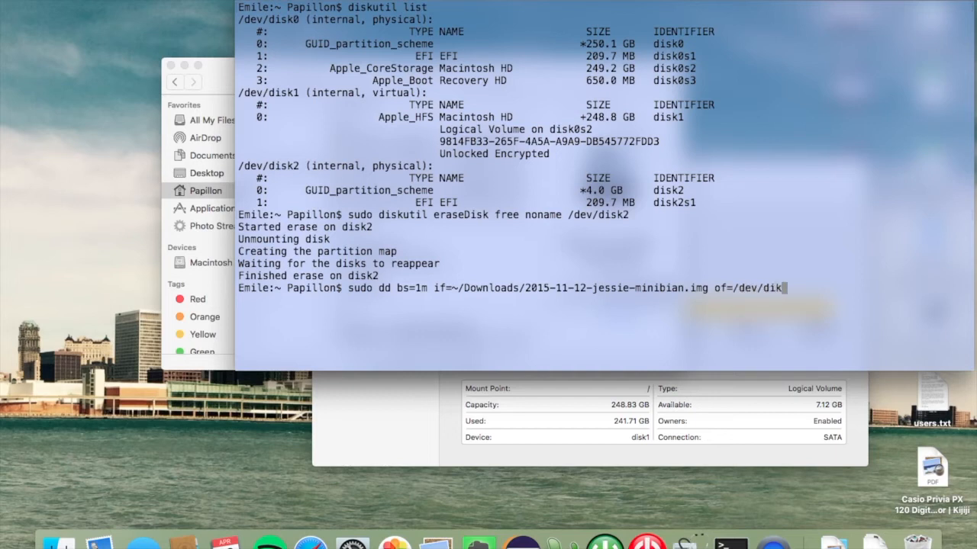
text(s)
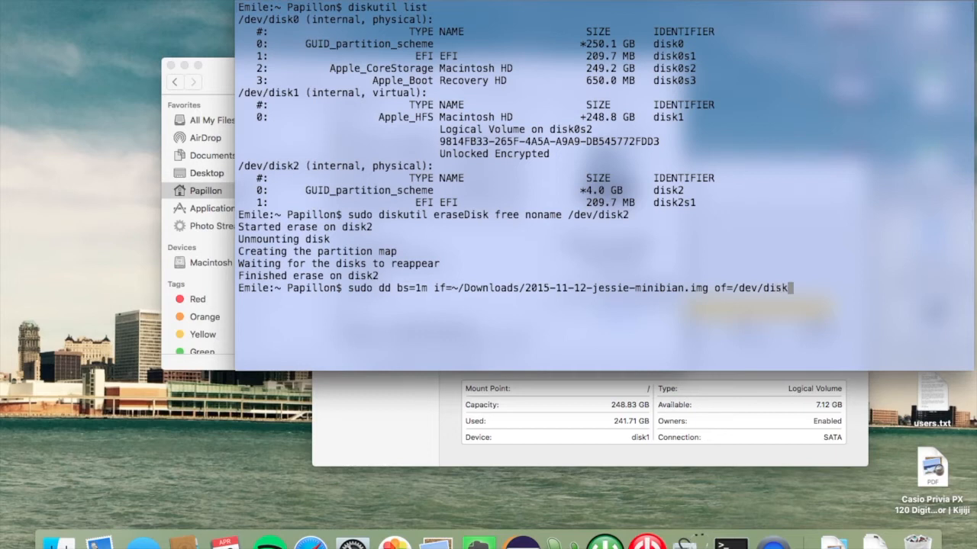